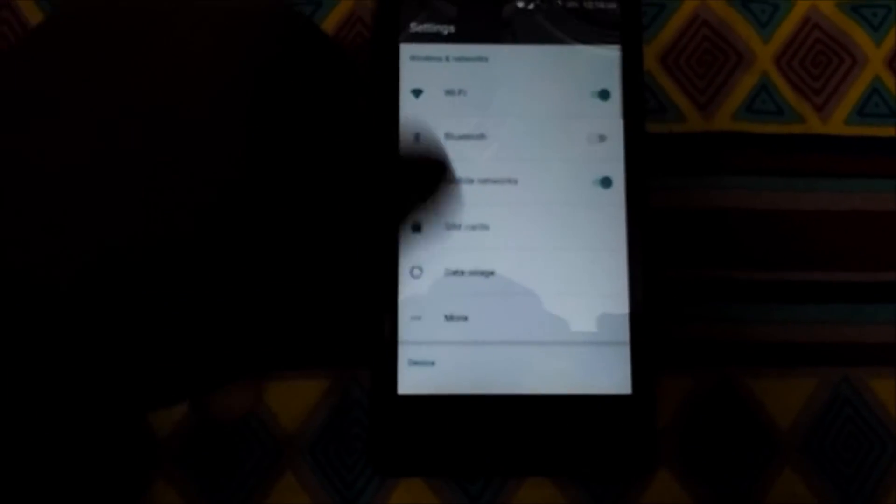
pyautogui.scroll(-3)
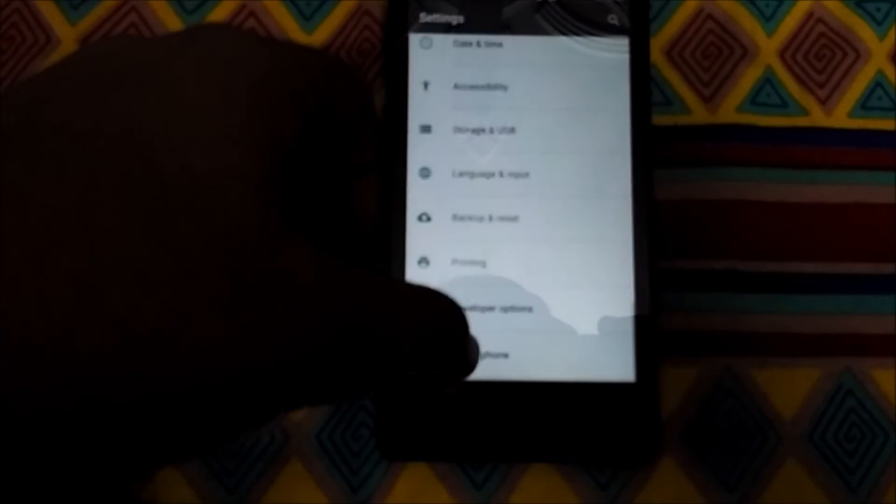